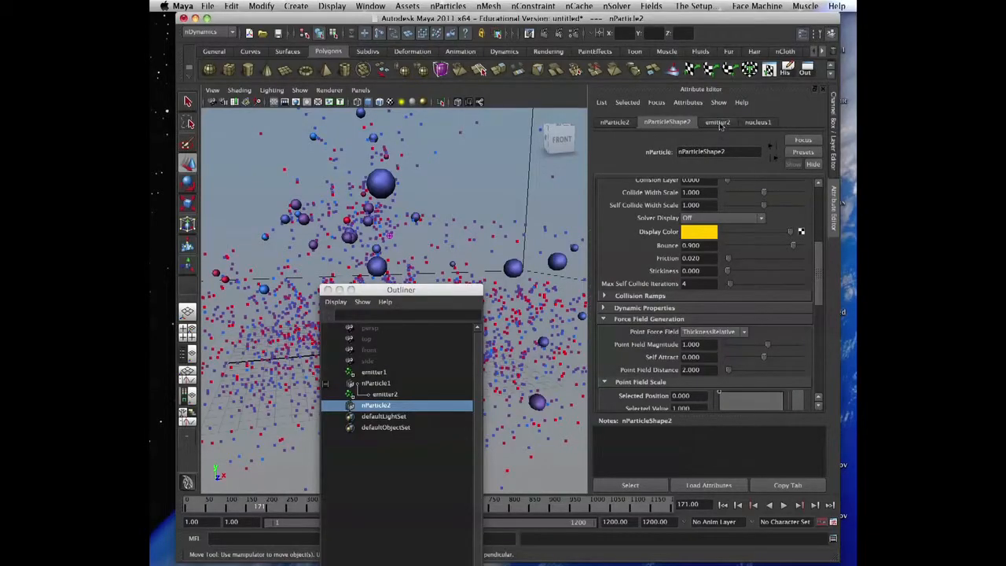
# - Set nParticleShape2 Lifespan Mode to Constant with lifespan 1.0 and rewind the simulation
pyautogui.scroll(3)
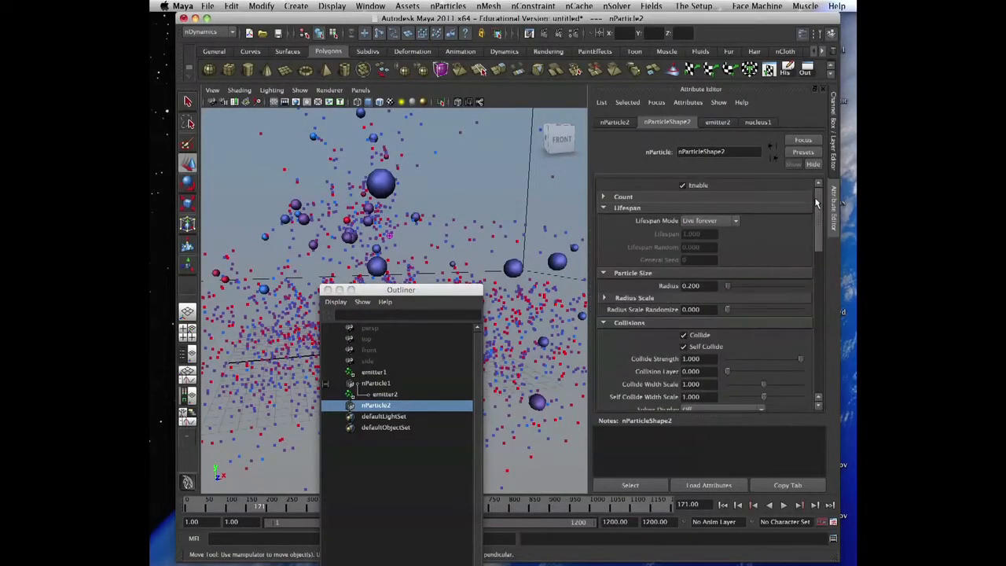
pyautogui.click(710, 220)
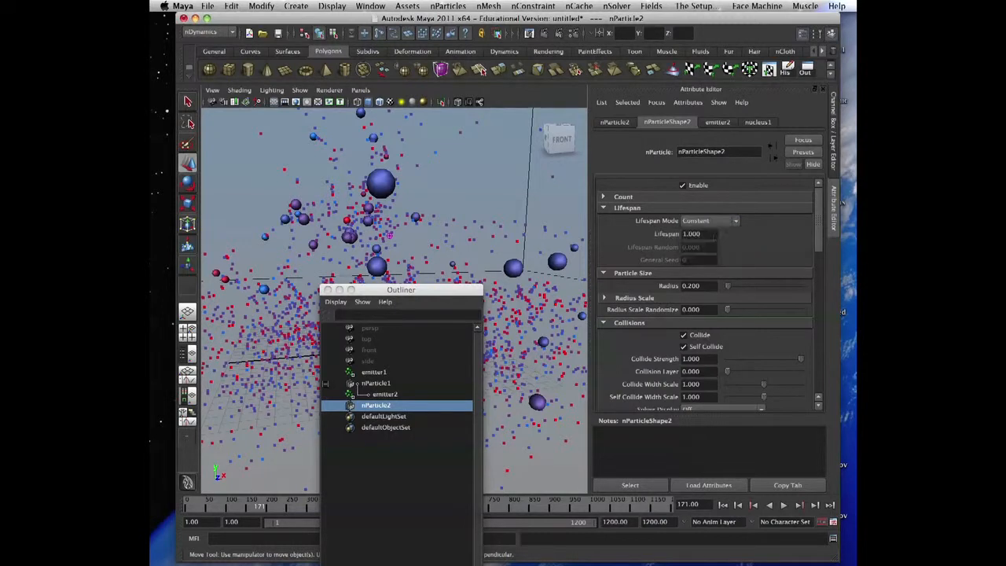
pyautogui.click(783, 506)
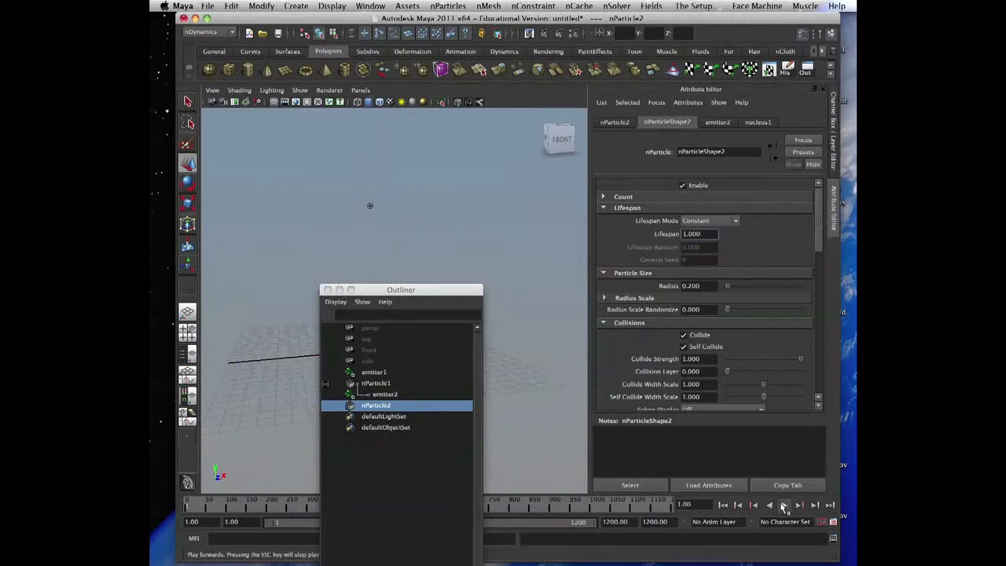
# - Play the simulation to preview the short-lived colliding particle bursts, then stop playback
pyautogui.click(782, 504)
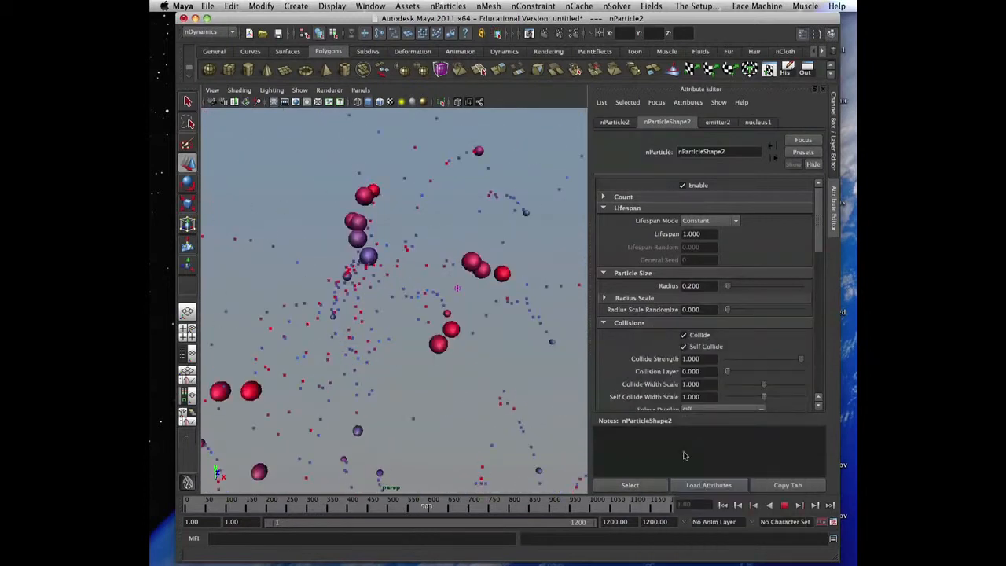
pyautogui.click(737, 506)
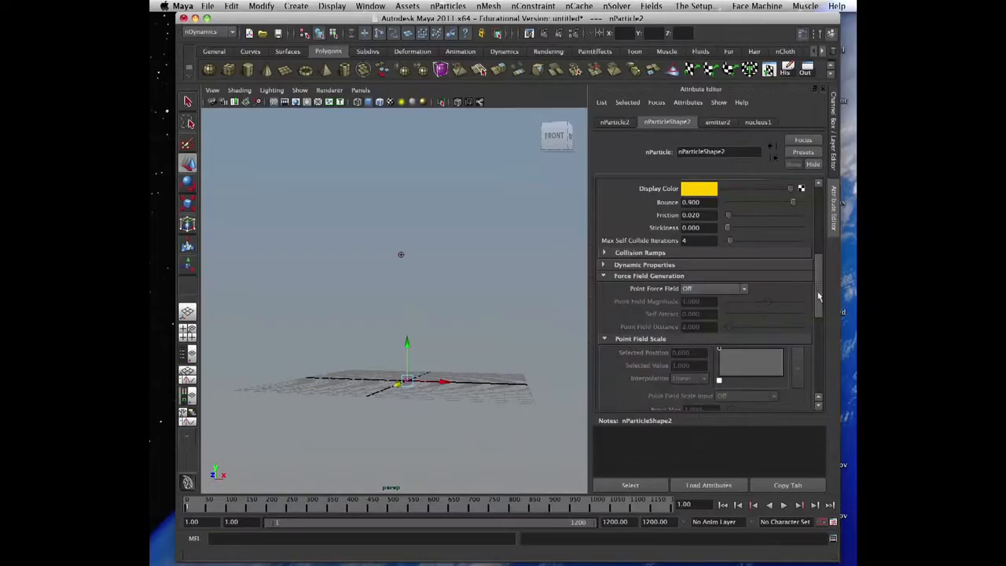
pyautogui.scroll(-3)
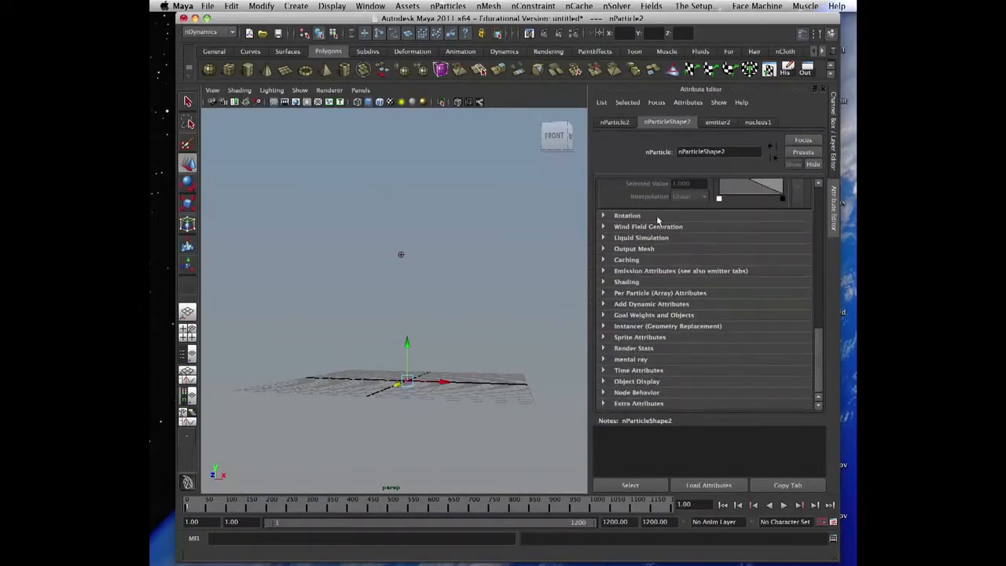